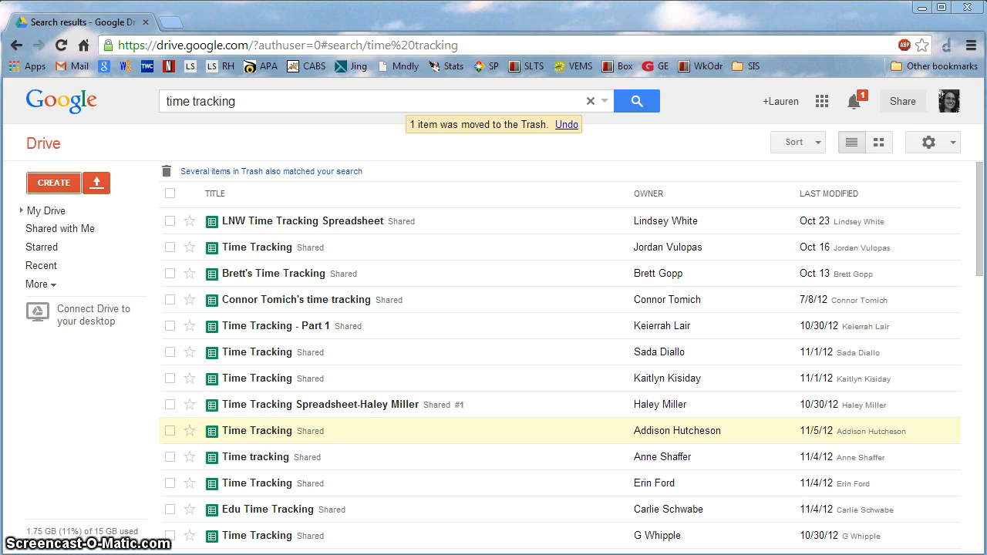
pyautogui.moveTo(53, 183)
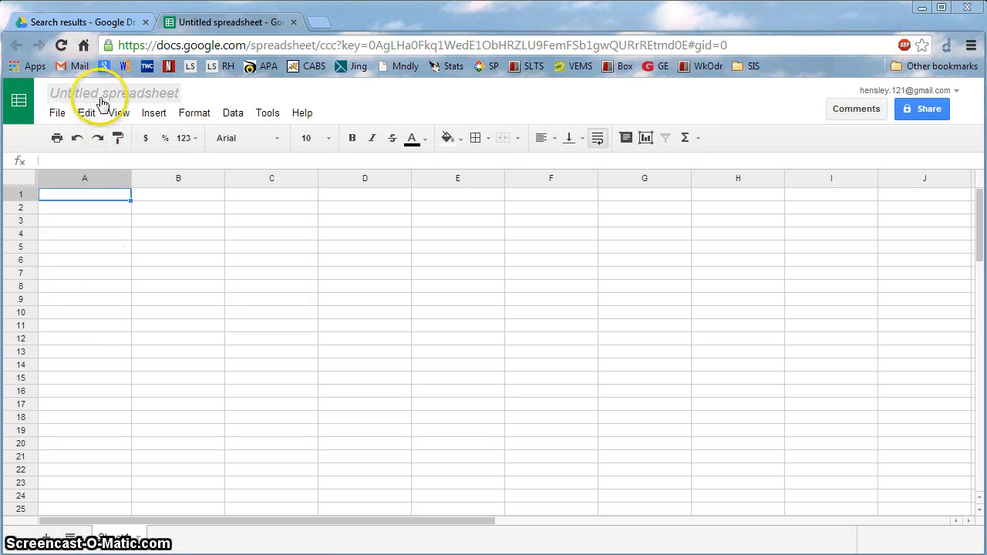
# Rename 'Untitled spreadsheet' to 'Time Tracking' in the Rename dialog.
pyautogui.click(113, 92)
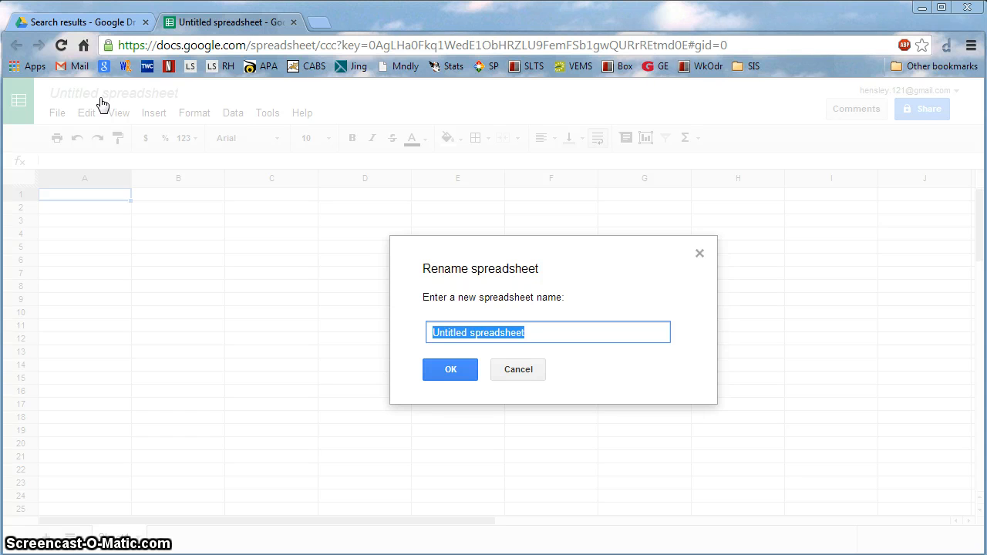
pyautogui.write('Time Tracking')
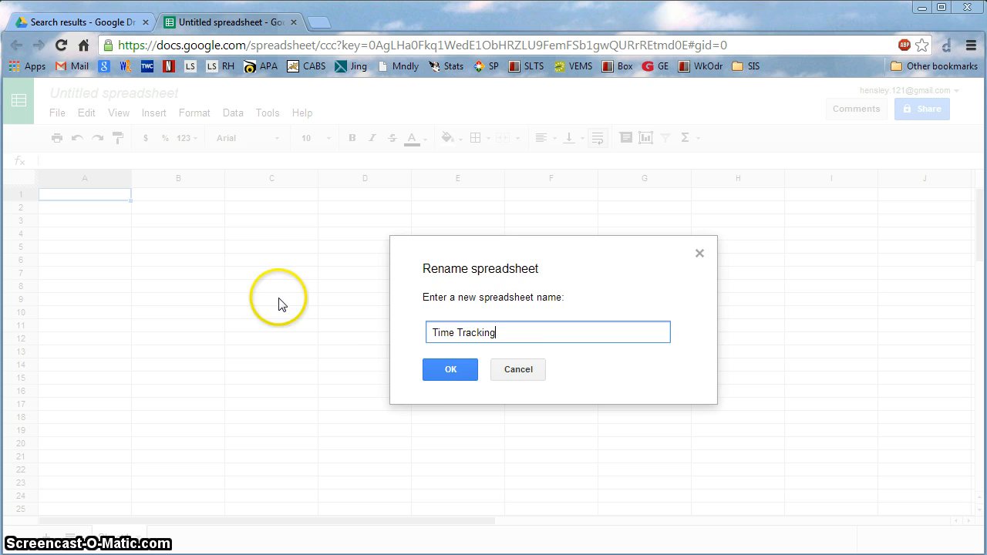
pyautogui.click(449, 370)
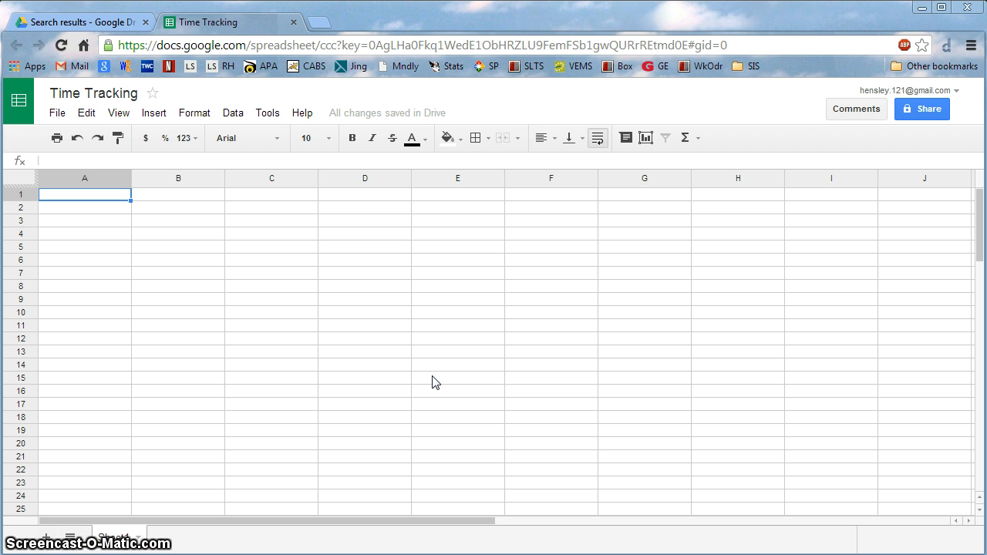
pyautogui.moveTo(186, 271)
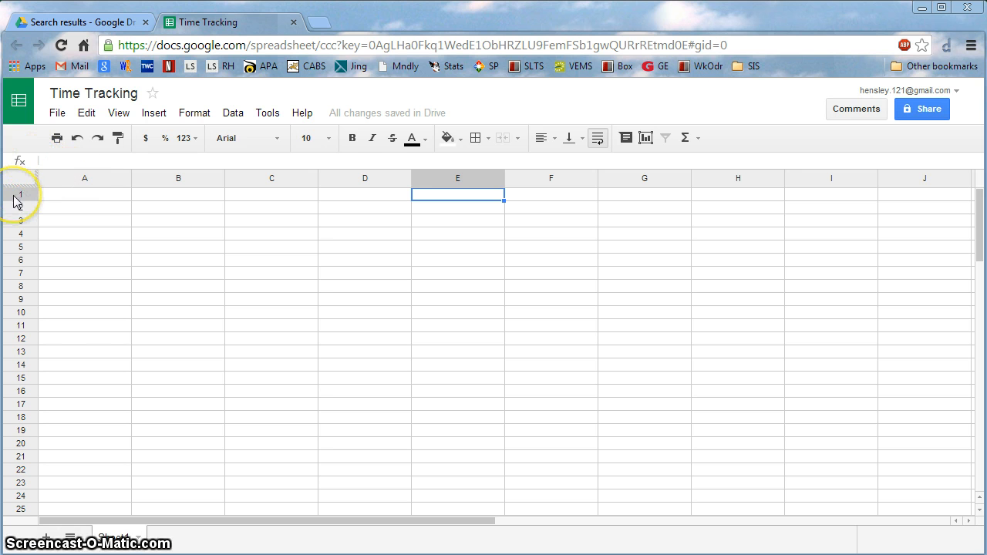
pyautogui.click(17, 194)
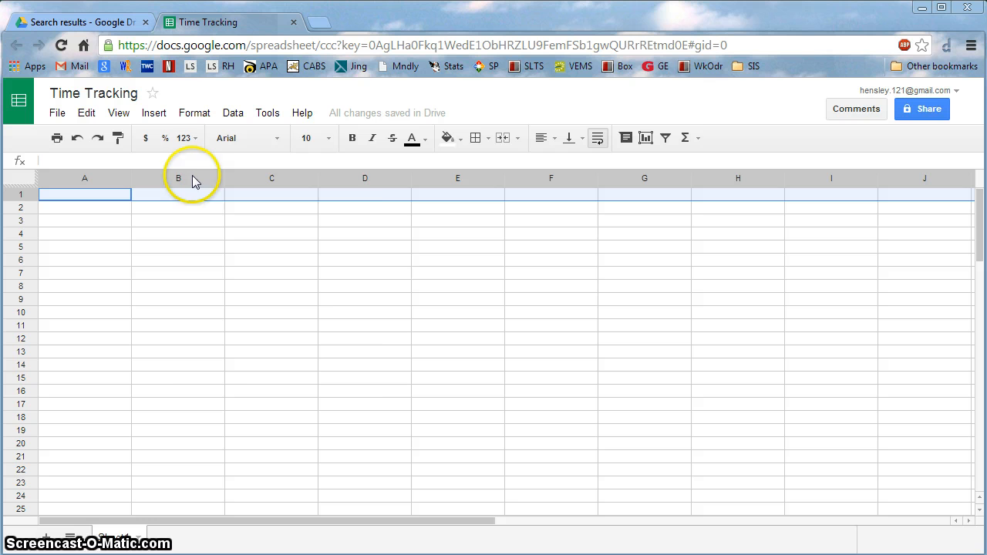
pyautogui.click(193, 113)
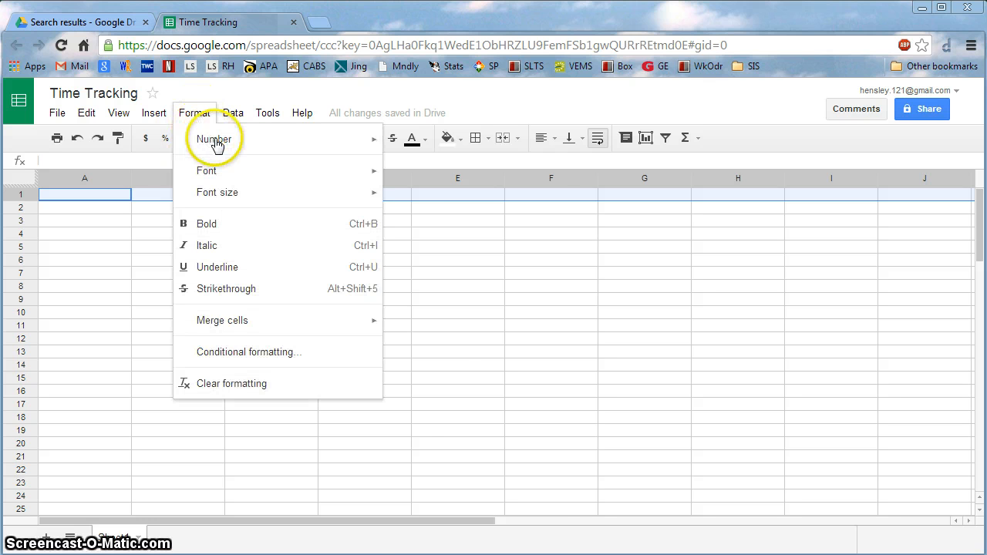
pyautogui.click(214, 138)
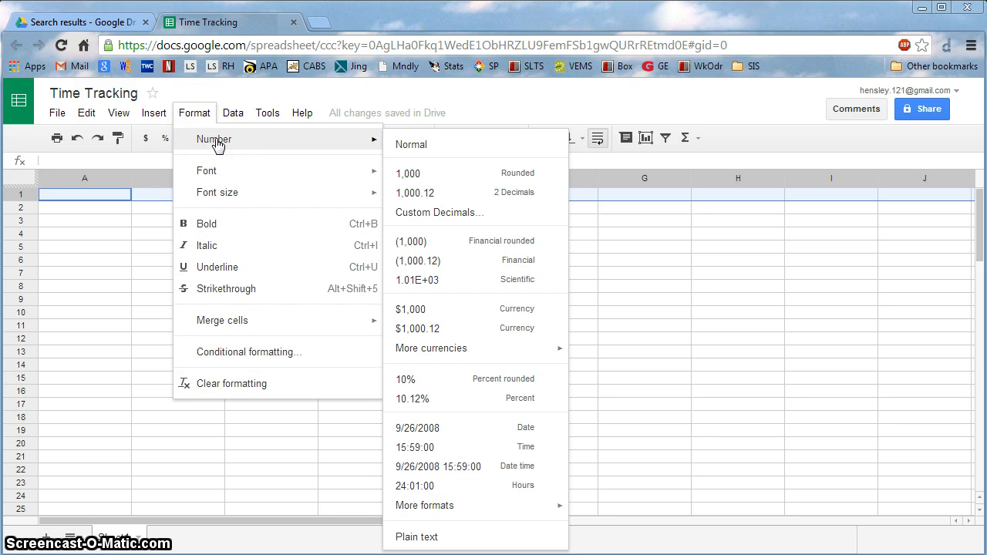
pyautogui.moveTo(430, 347)
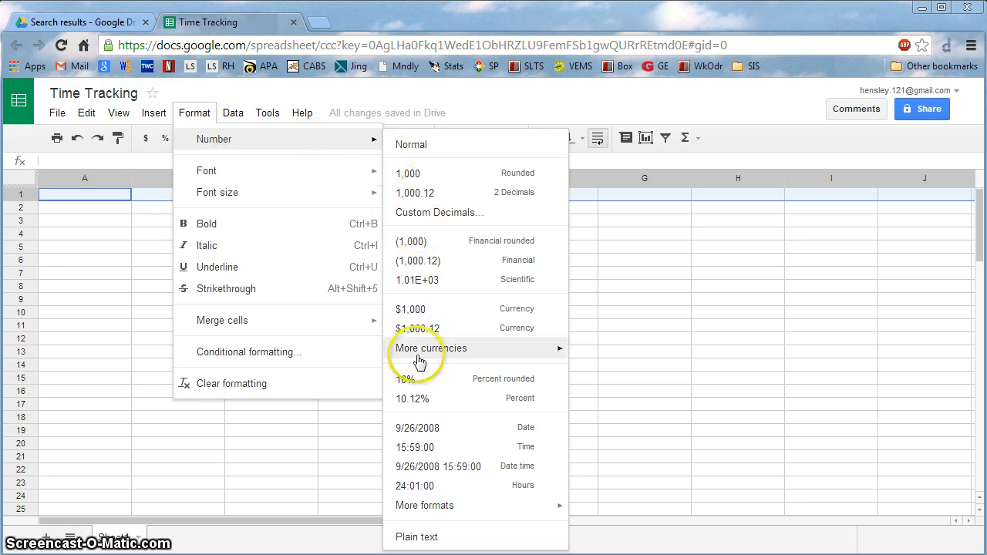
pyautogui.moveTo(424, 505)
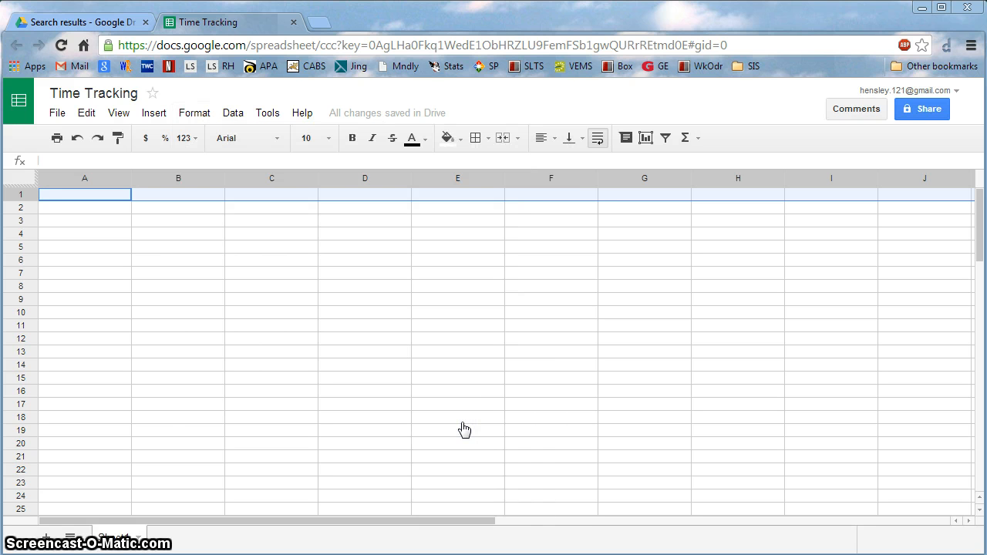
# Enter 10/21/13 and 10/22/13 in A1:B1, then fill the dates through G1 (10/27/2013).
pyautogui.write('10/21/13')
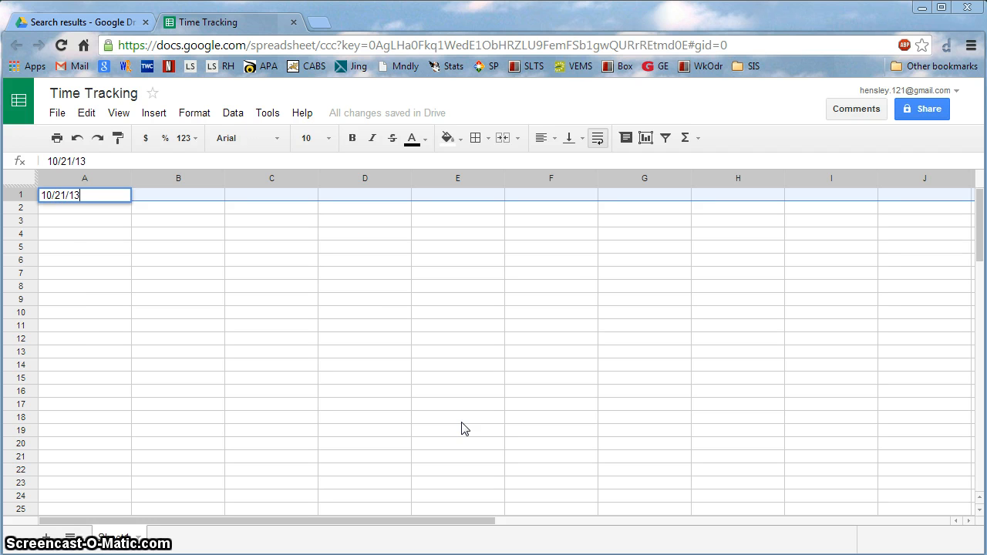
pyautogui.write('10/22/2013')
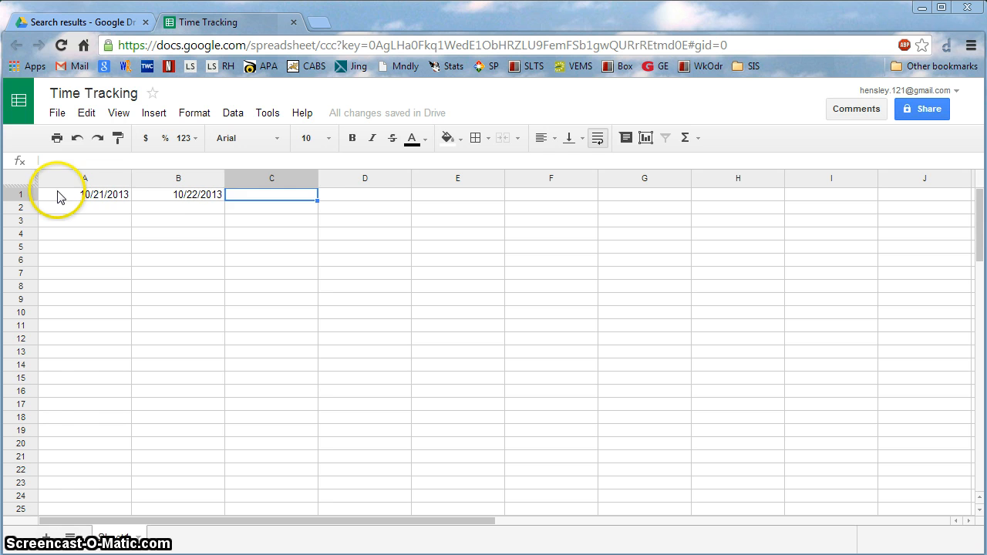
pyautogui.moveTo(85, 195); pyautogui.dragTo(178, 195)
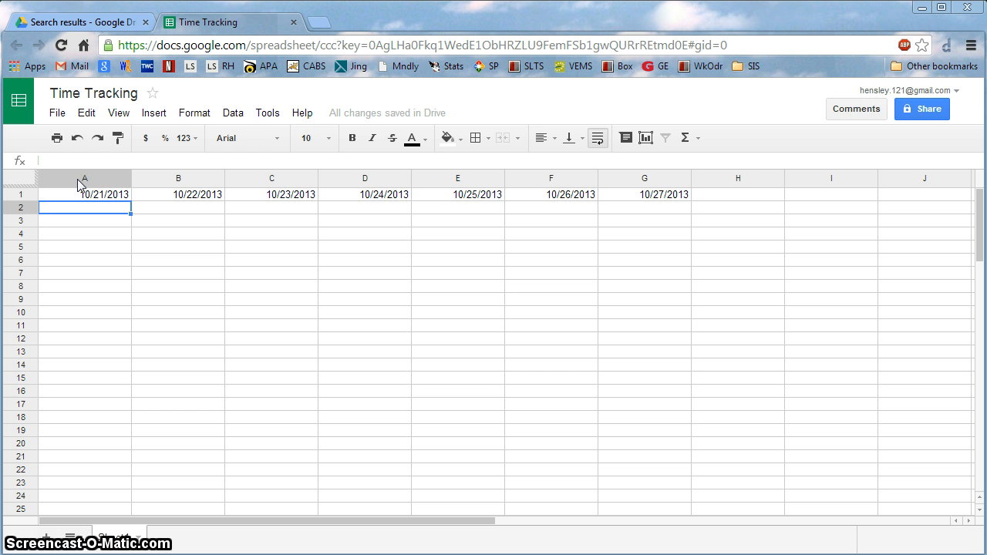
# Insert an empty column left of column A, shifting the dates to B1:H1.
pyautogui.click(85, 178)
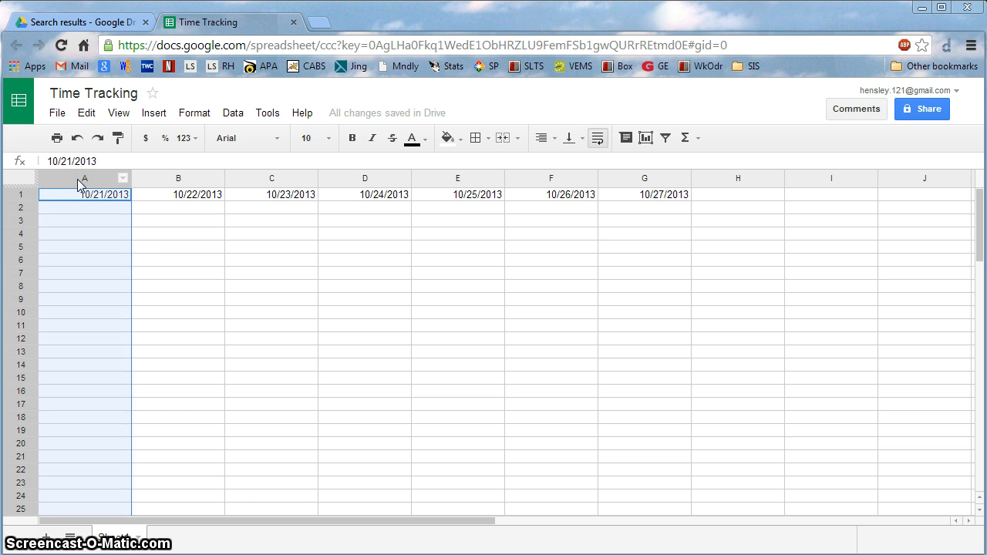
pyautogui.rightClick(84, 178)
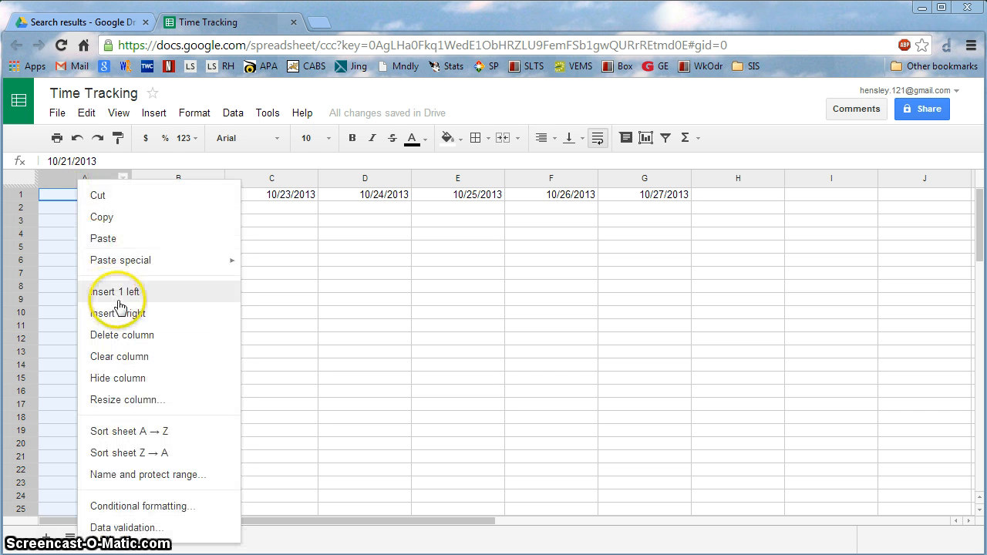
pyautogui.click(116, 292)
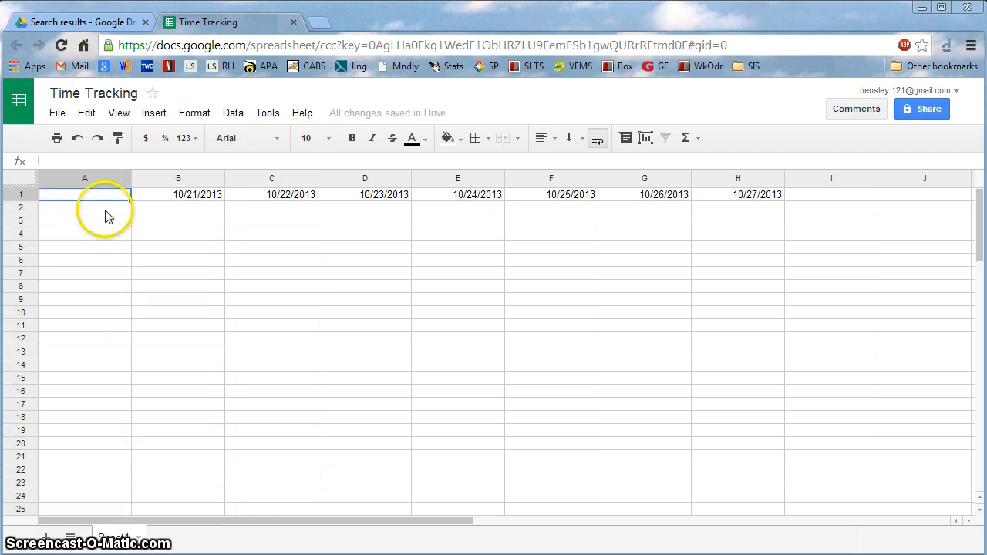
pyautogui.click(84, 207)
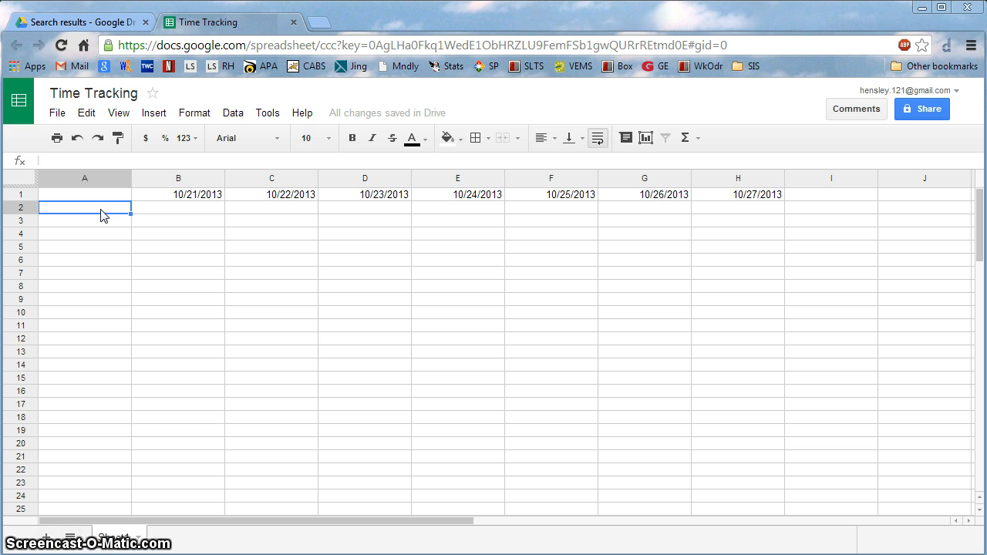
# Enter 5:30 AM and 6:00 AM in A2:A3 and apply the 3:59 PM time format.
pyautogui.write('5:30 am')
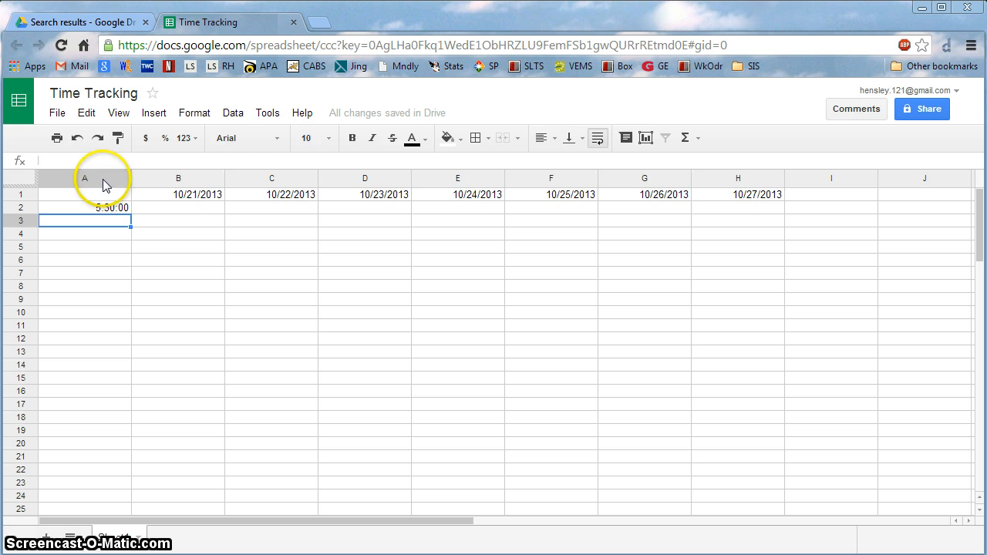
pyautogui.click(84, 178)
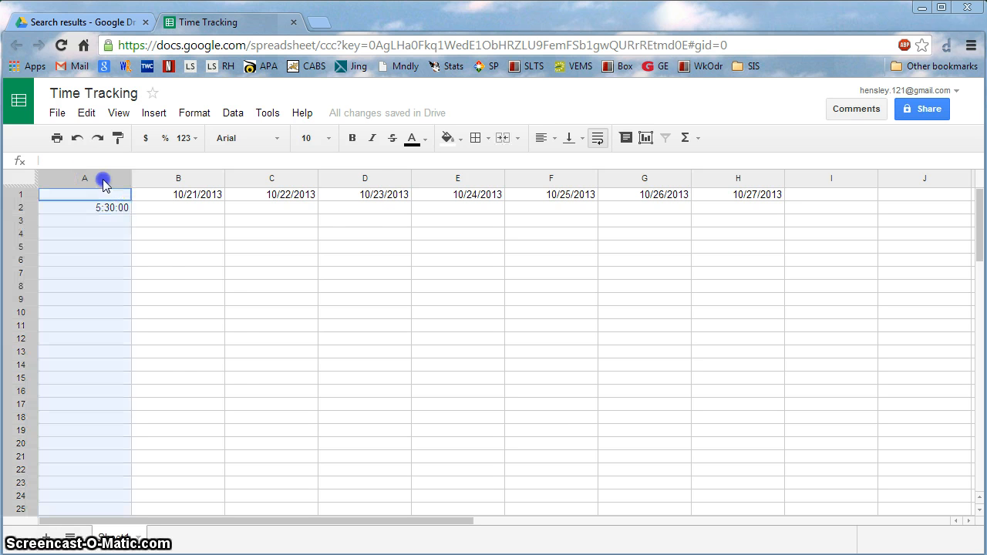
pyautogui.click(194, 112)
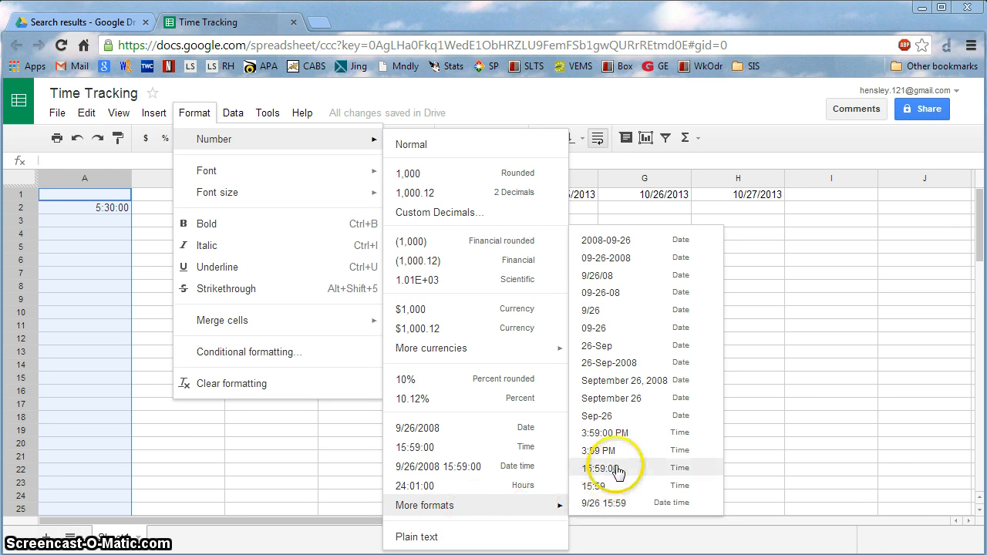
pyautogui.click(608, 467)
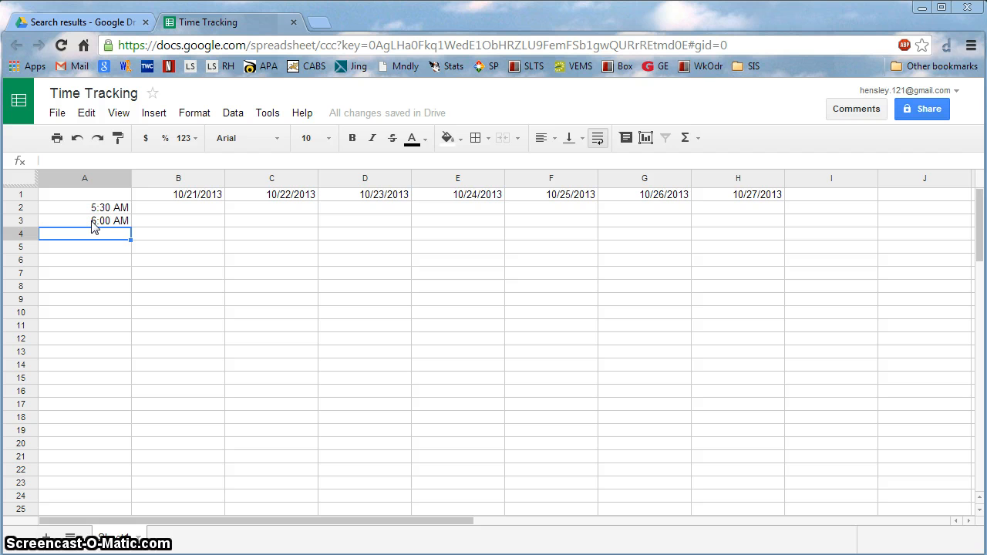
pyautogui.moveTo(116, 207)
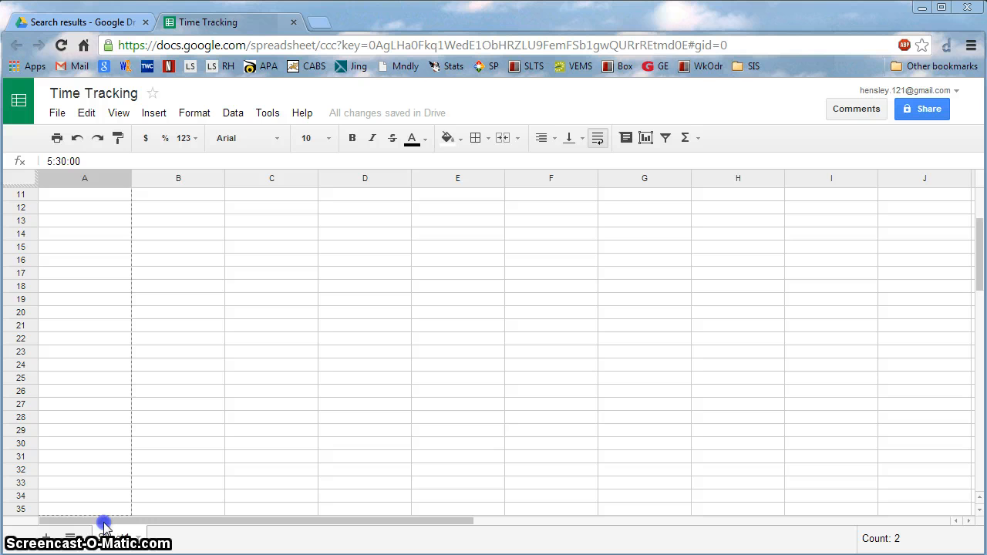
# Apply the 3:59:00 PM format to column A's half-hour times, 5:30 AM through 5:00 AM.
pyautogui.scroll(-3)
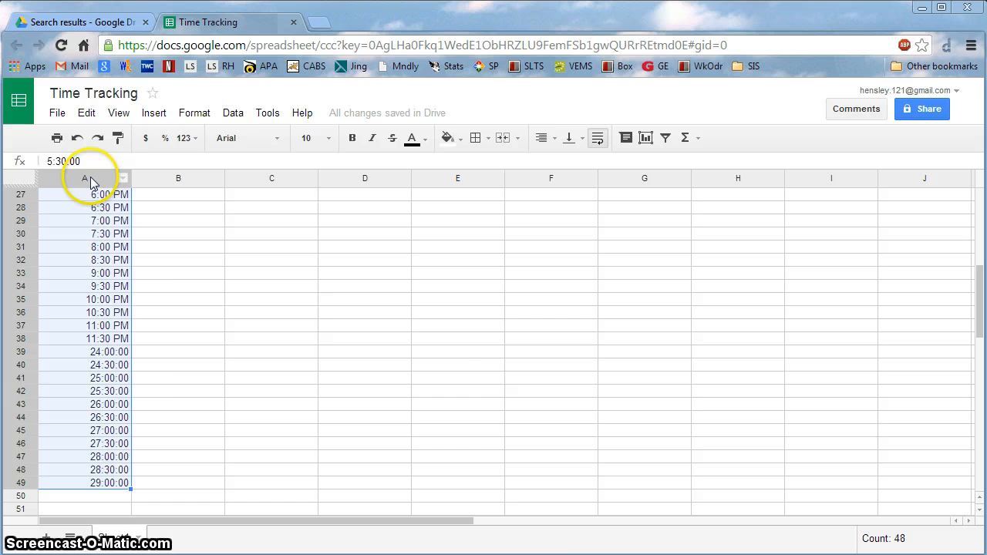
pyautogui.click(195, 113)
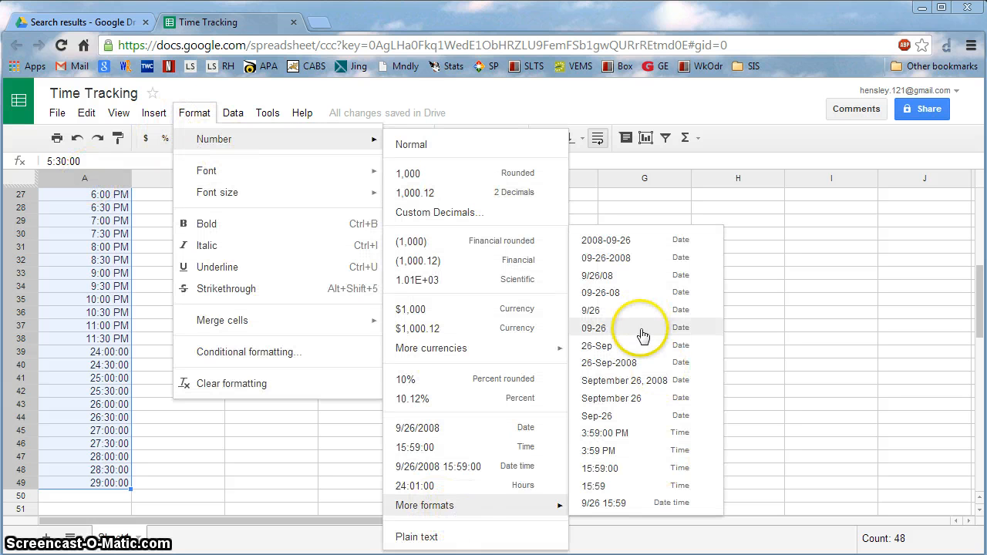
pyautogui.moveTo(609, 433)
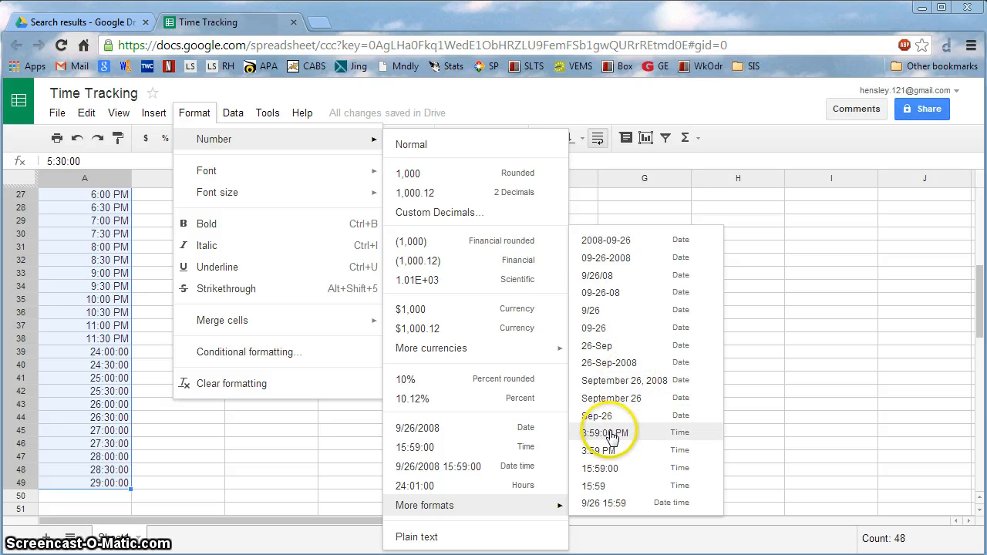
pyautogui.click(606, 432)
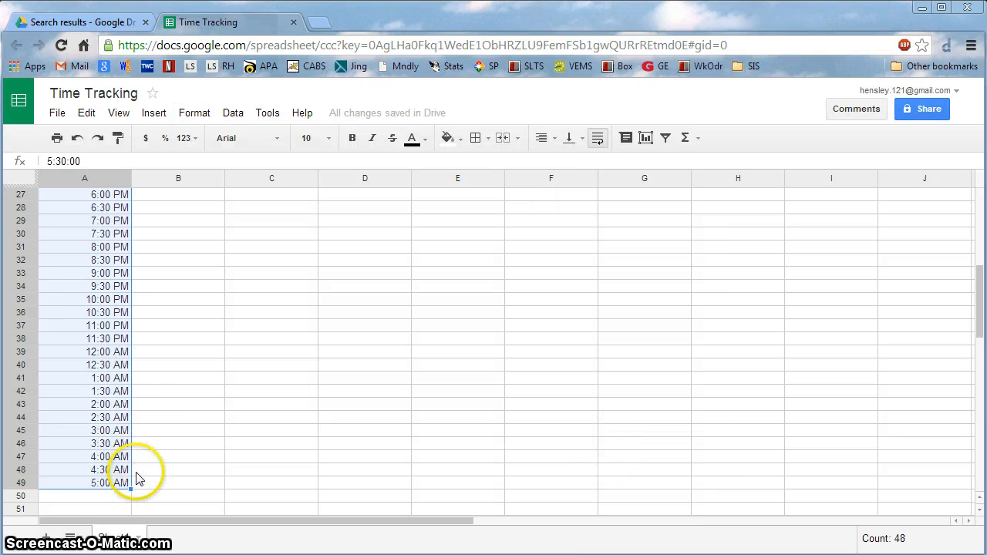
pyautogui.click(178, 470)
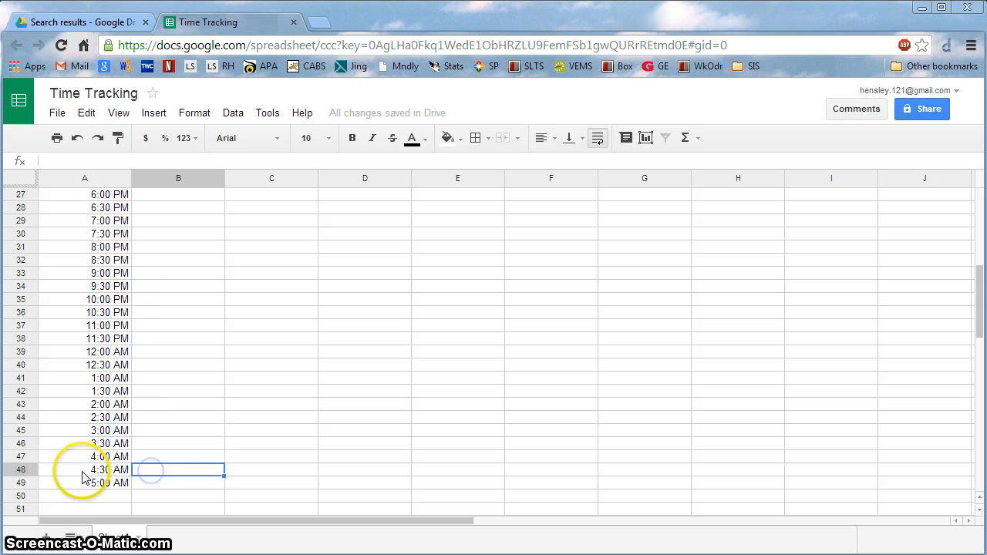
pyautogui.click(84, 247)
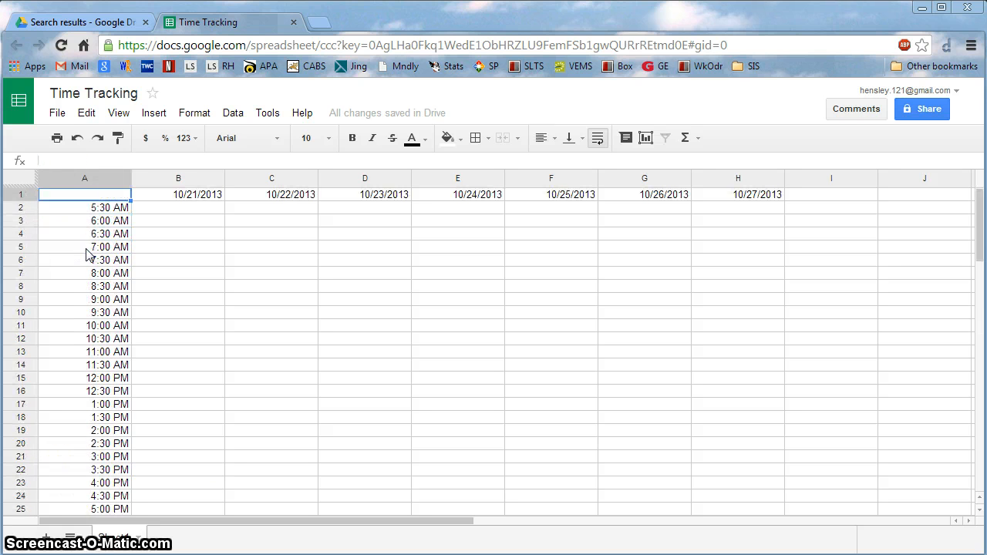
# Log wake up, exercise, shower, breakfast, commute and three facebook rows from B2 down.
pyautogui.click(178, 207)
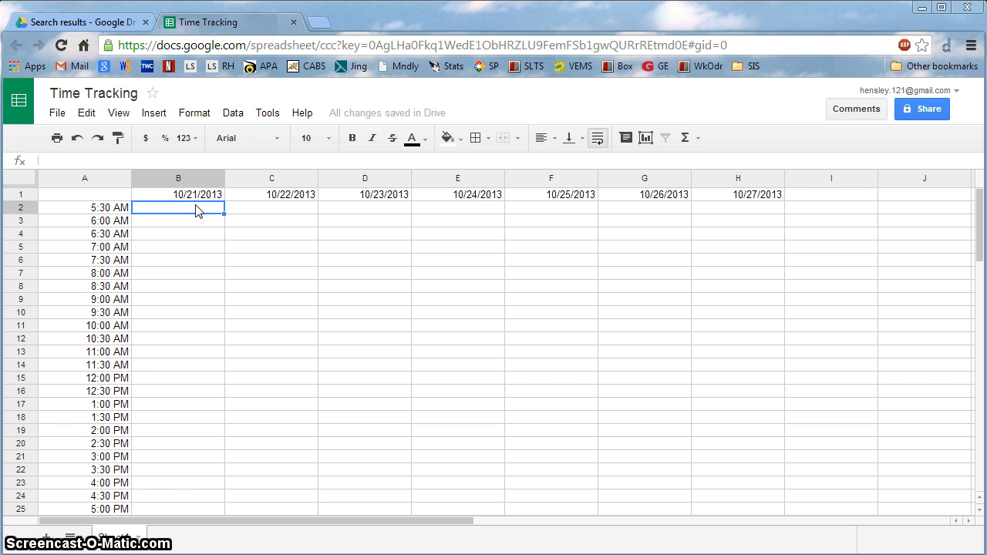
pyautogui.write('wake up')
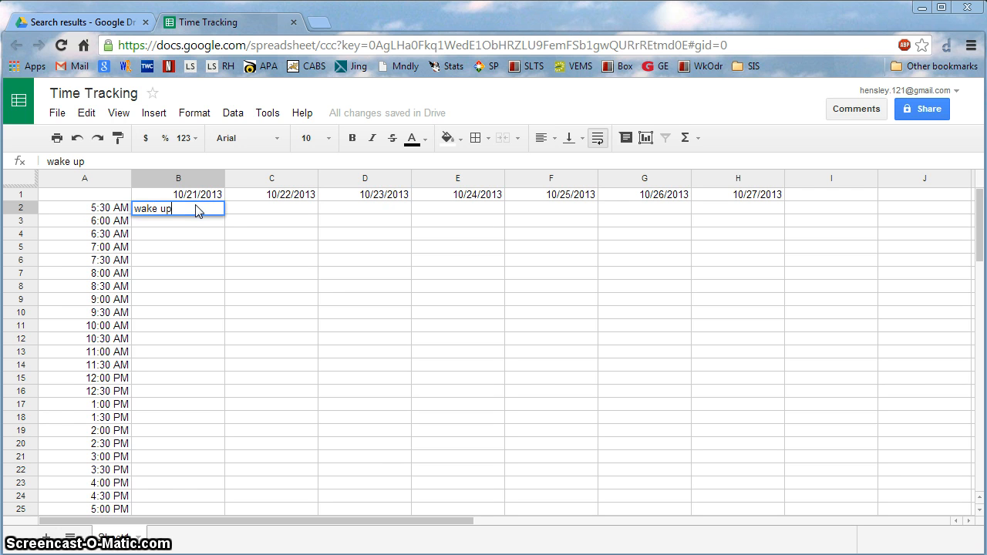
pyautogui.write('exerci')
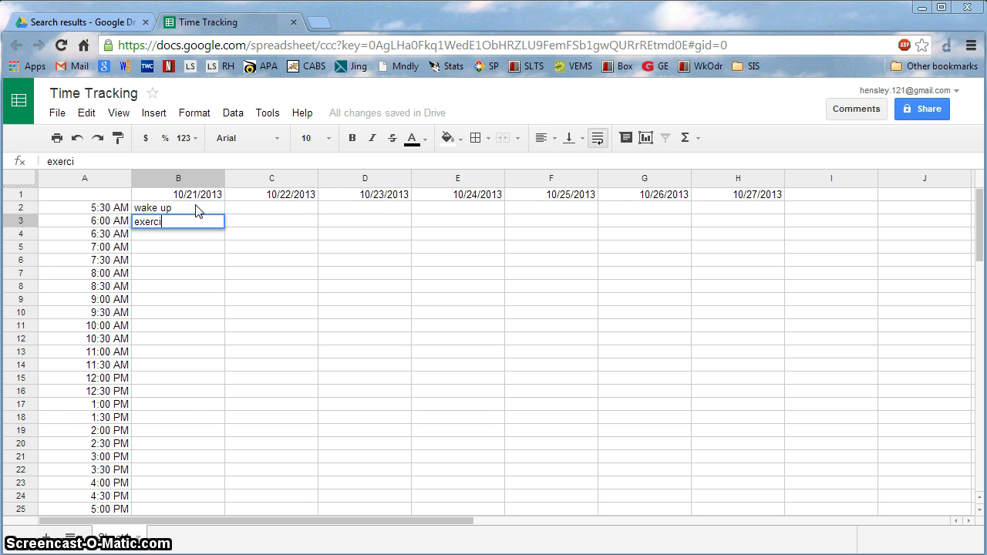
pyautogui.write('shower')
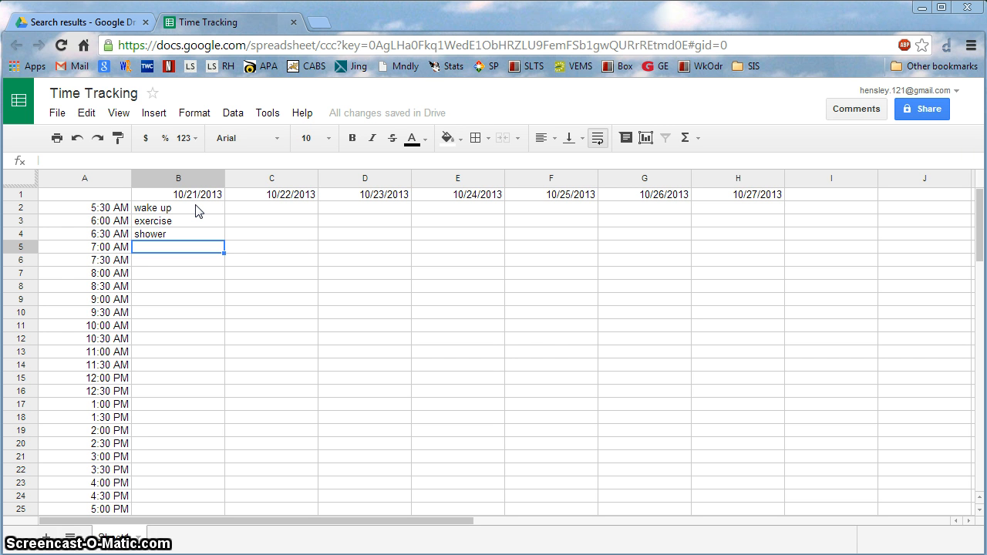
pyautogui.write('breakf')
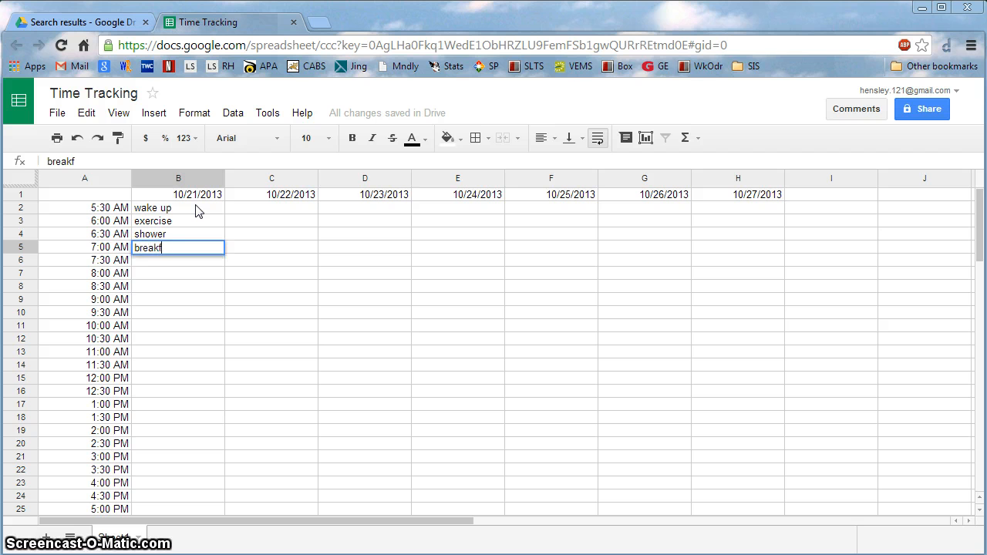
pyautogui.write('commute')
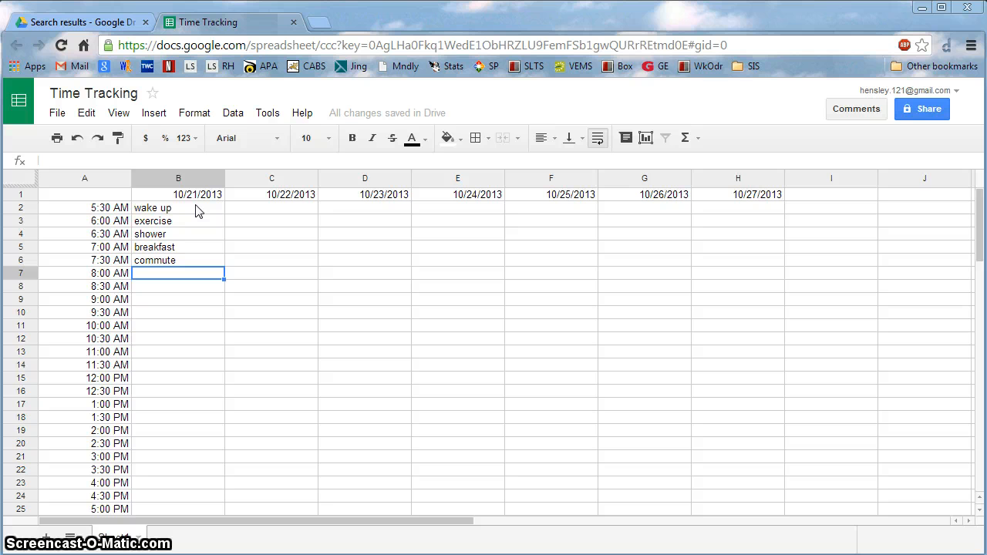
pyautogui.write('f')
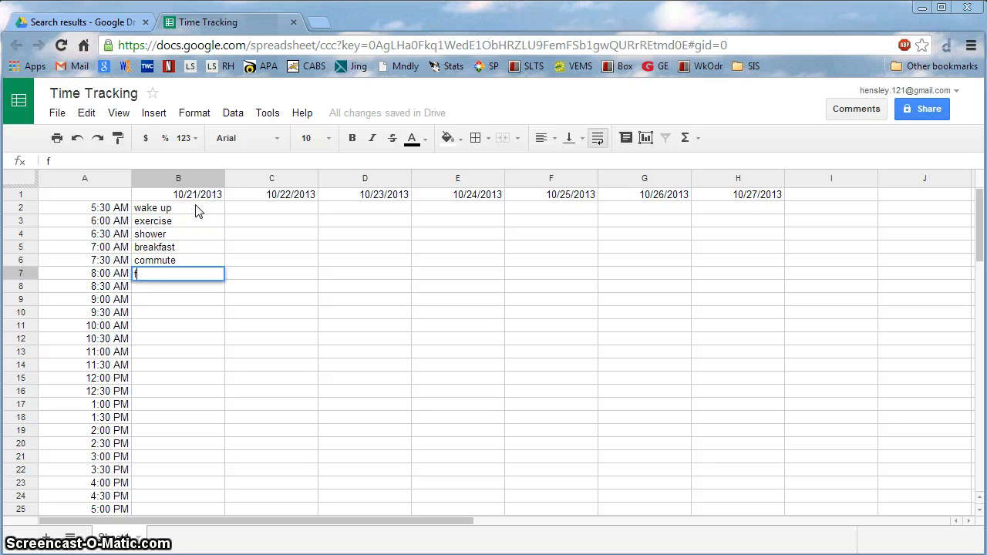
pyautogui.write('facebook')
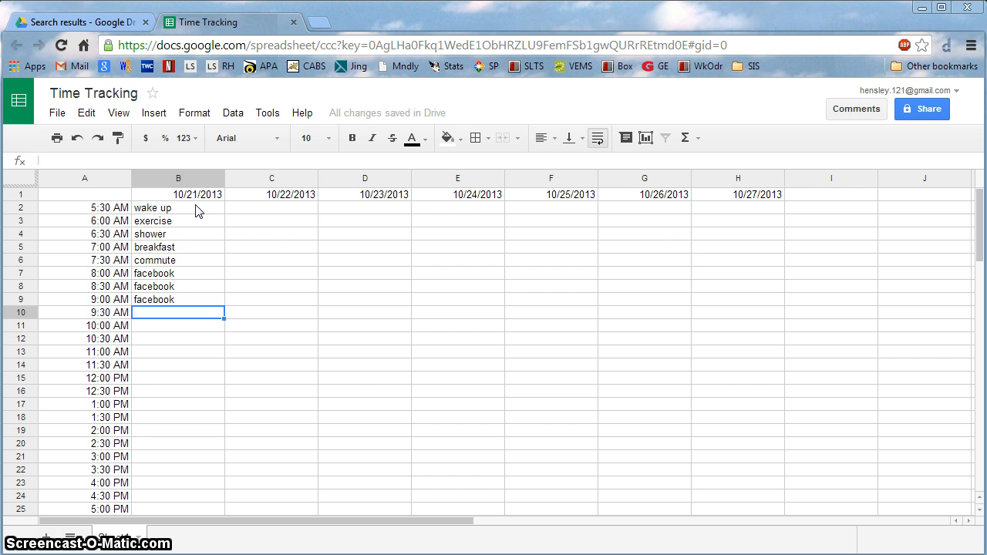
pyautogui.moveTo(717, 252)
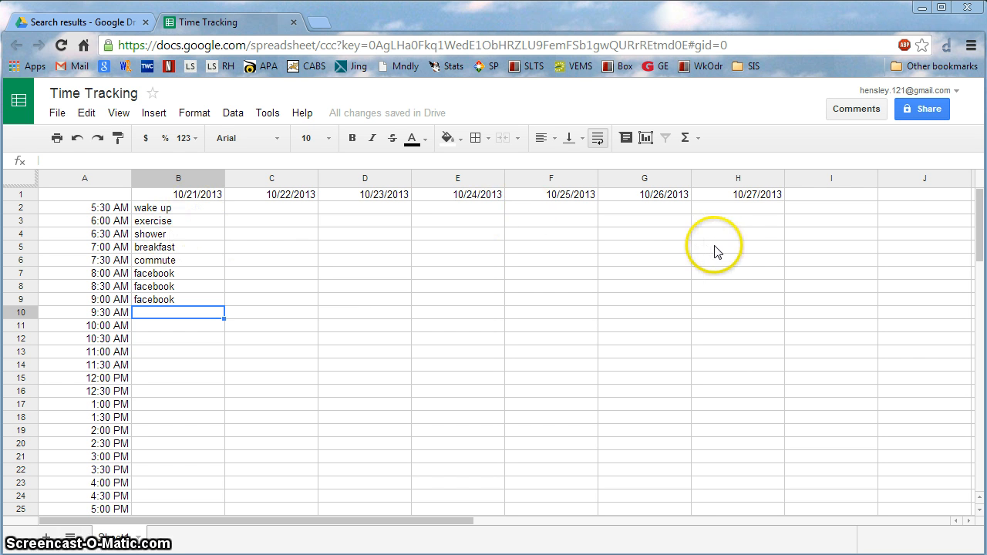
pyautogui.moveTo(723, 252)
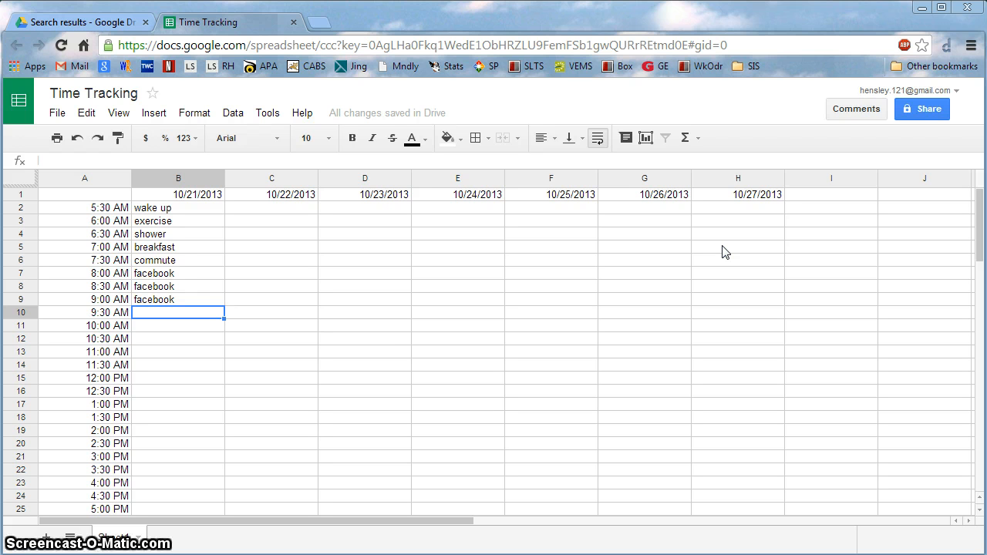
pyautogui.moveTo(928, 109)
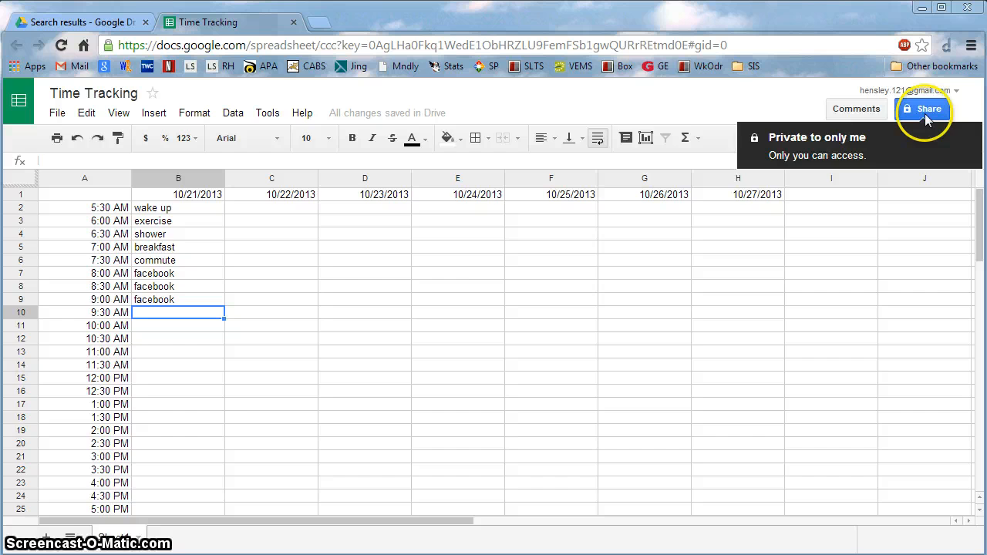
# Open the Share dialog for the Time Tracking spreadsheet.
pyautogui.click(923, 109)
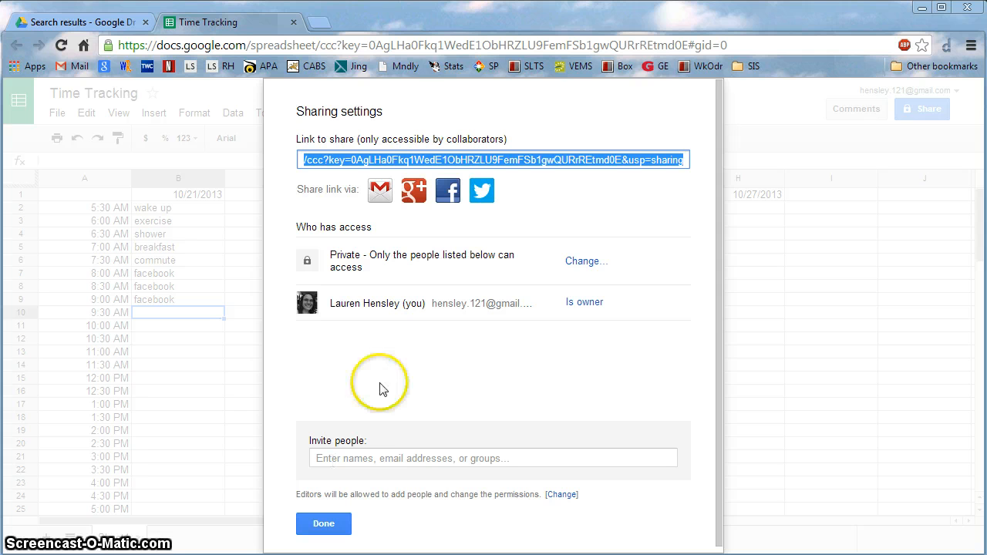
pyautogui.moveTo(578, 301)
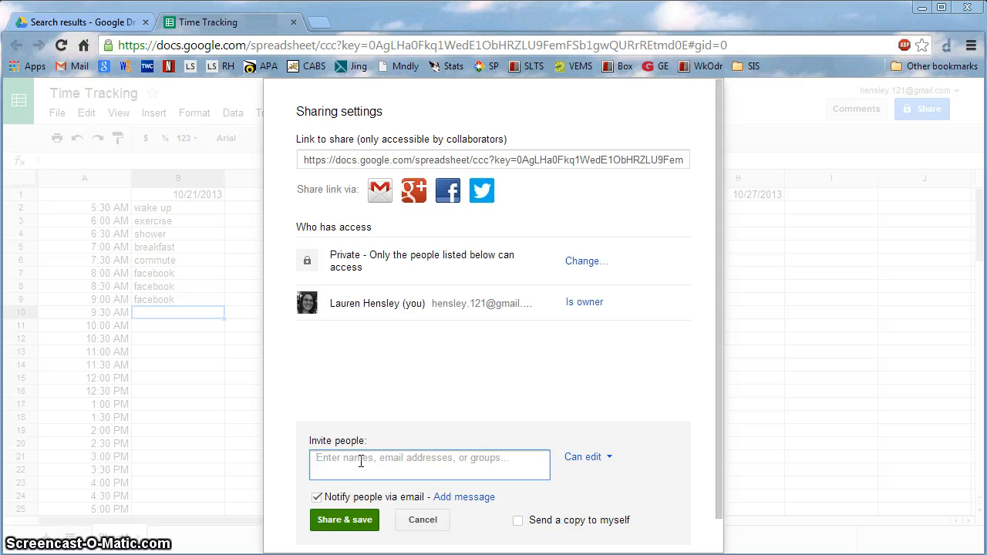
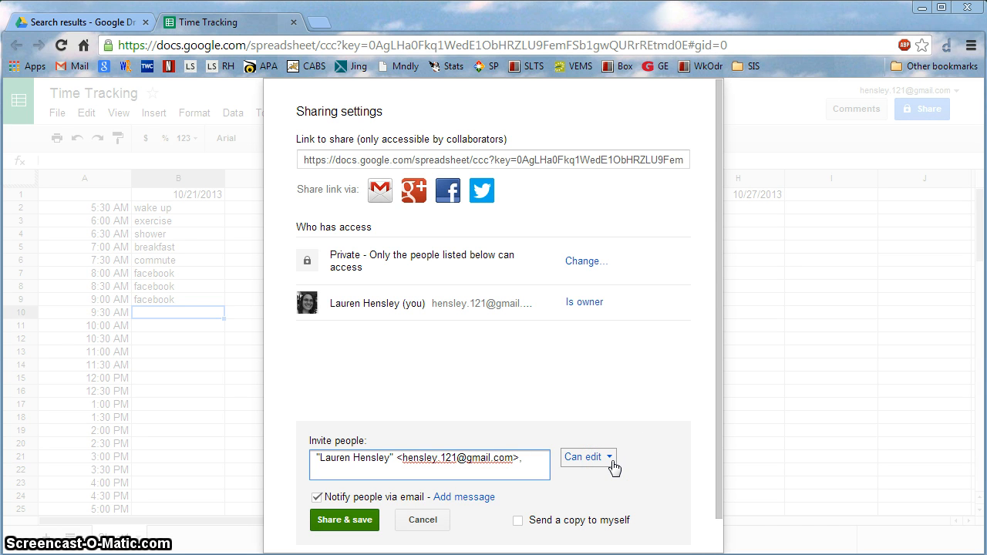
# Enter the invitee's email address and change their access from Can edit to Can view.
pyautogui.click(523, 457)
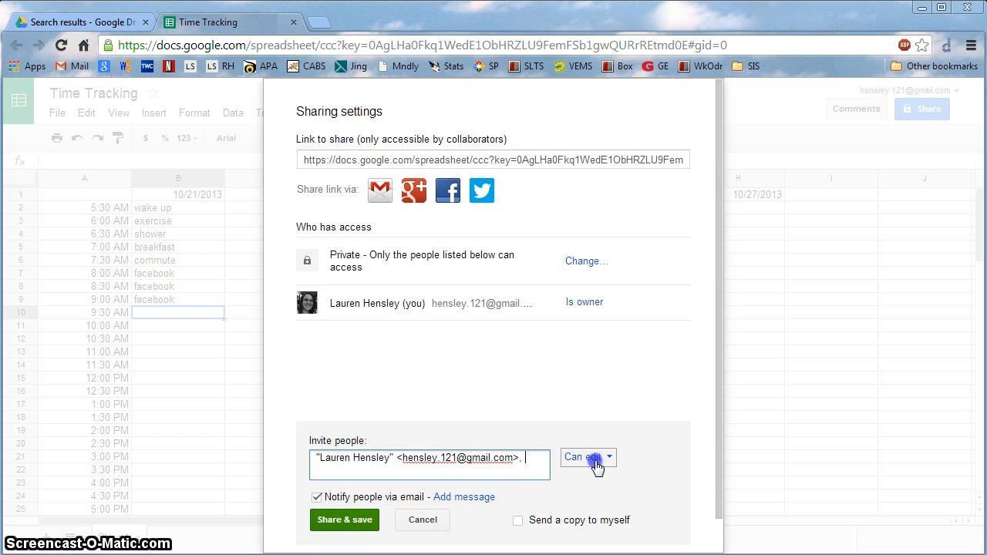
pyautogui.click(589, 457)
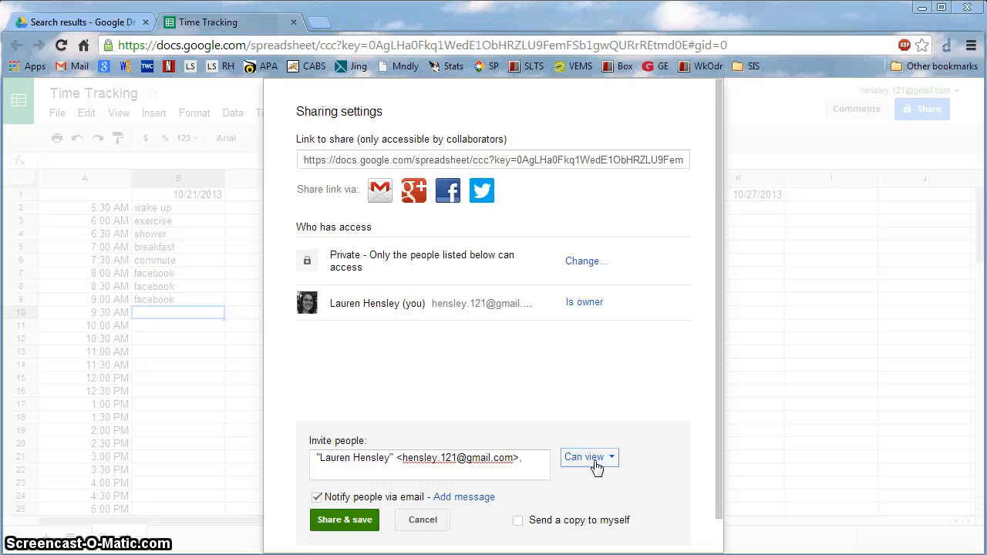
pyautogui.moveTo(343, 519)
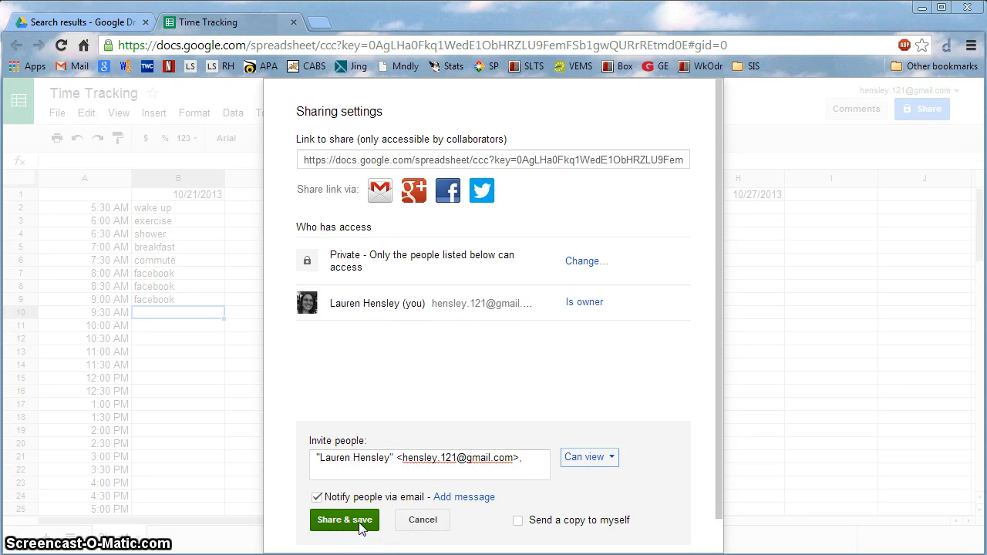